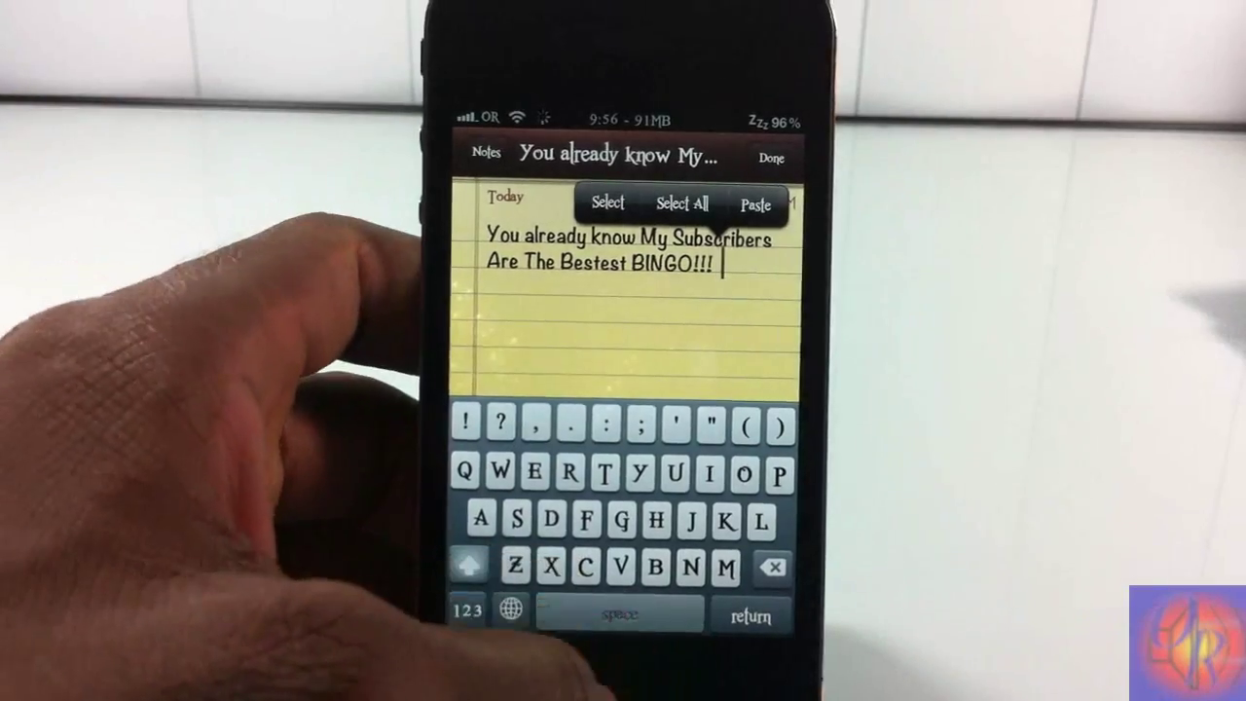
Step: Insert the replacement phrase so the note reads "You already know My Subscribers Are The Bestest BINGO!!!"
{"action": "left_click", "coordinate": [623, 341]}
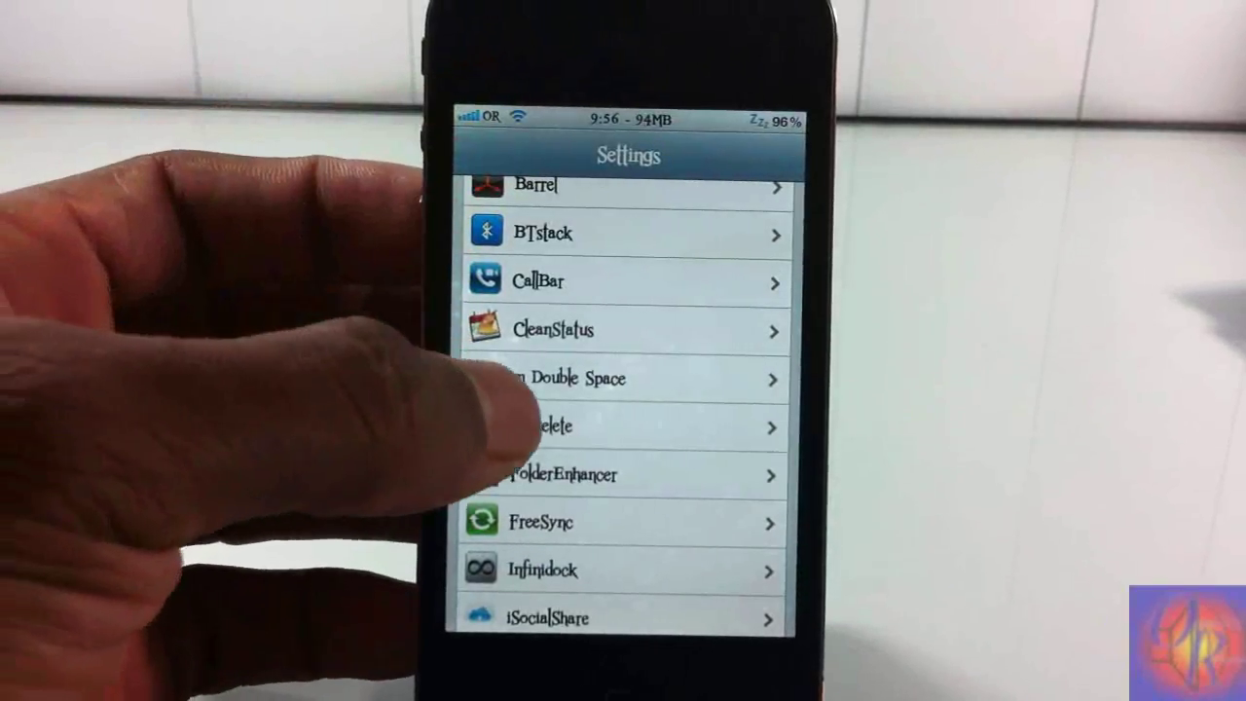
Step: Show the Custom Double Space page with Enable on and Replace Text "My Subscribers Are The Bestest"
{"action": "left_click", "coordinate": [594, 377]}
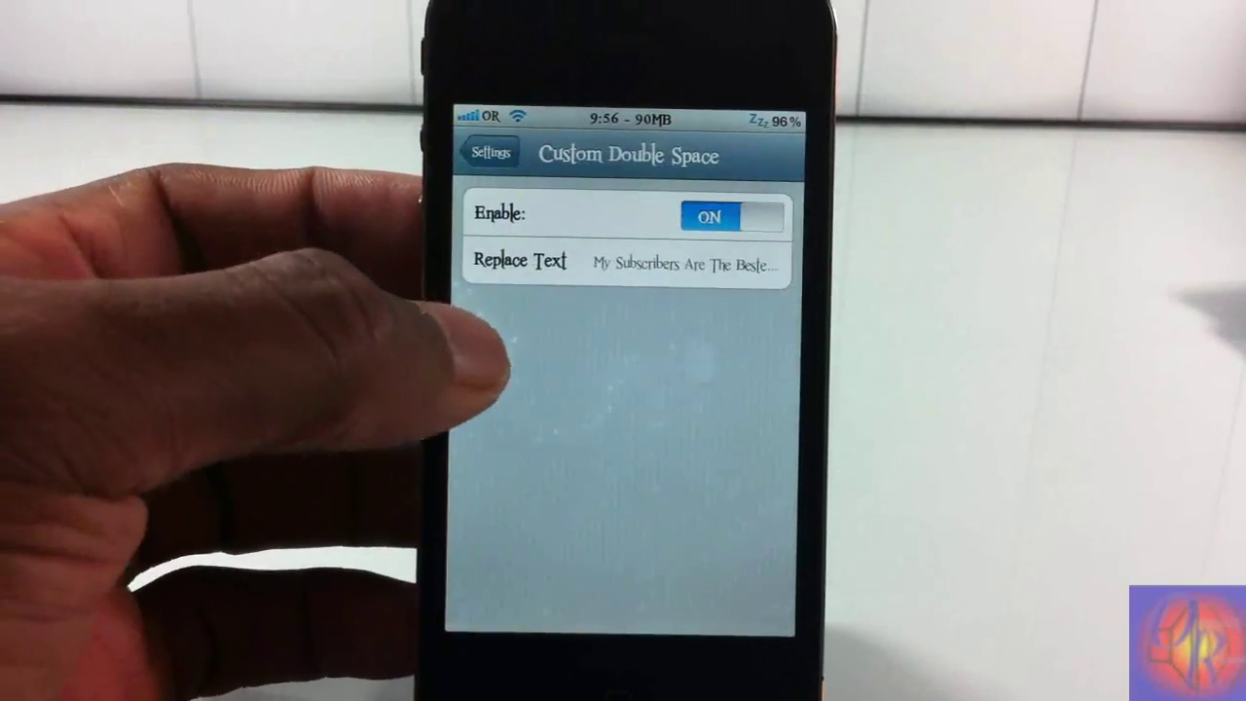